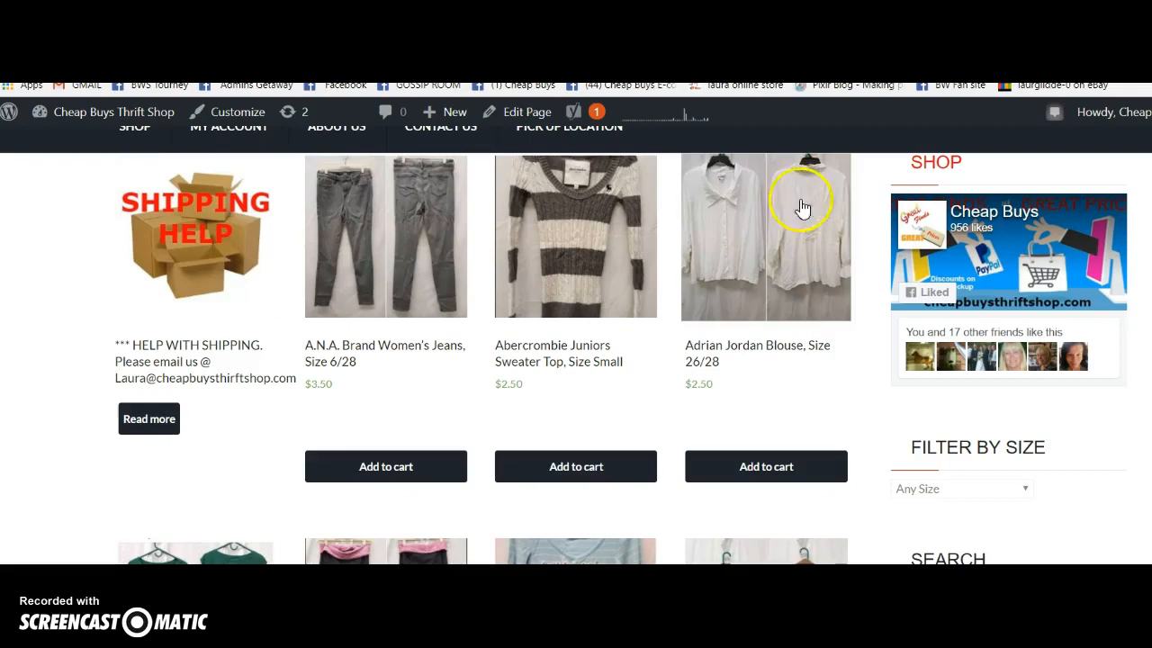
mouse_move(675, 220)
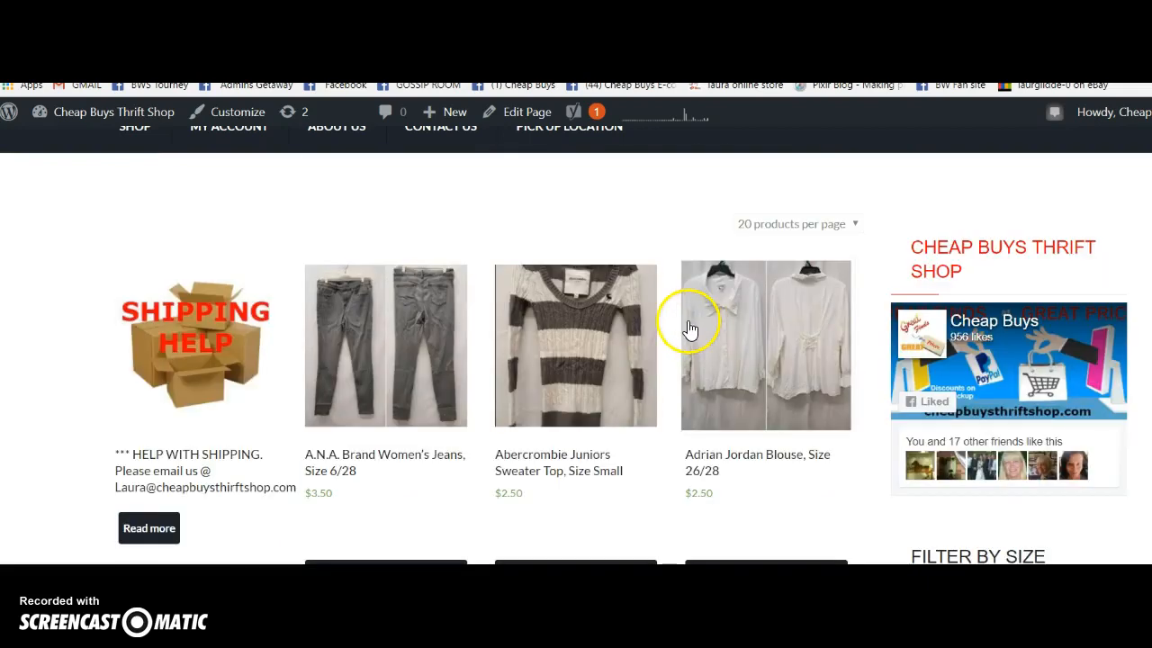
mouse_move(778, 349)
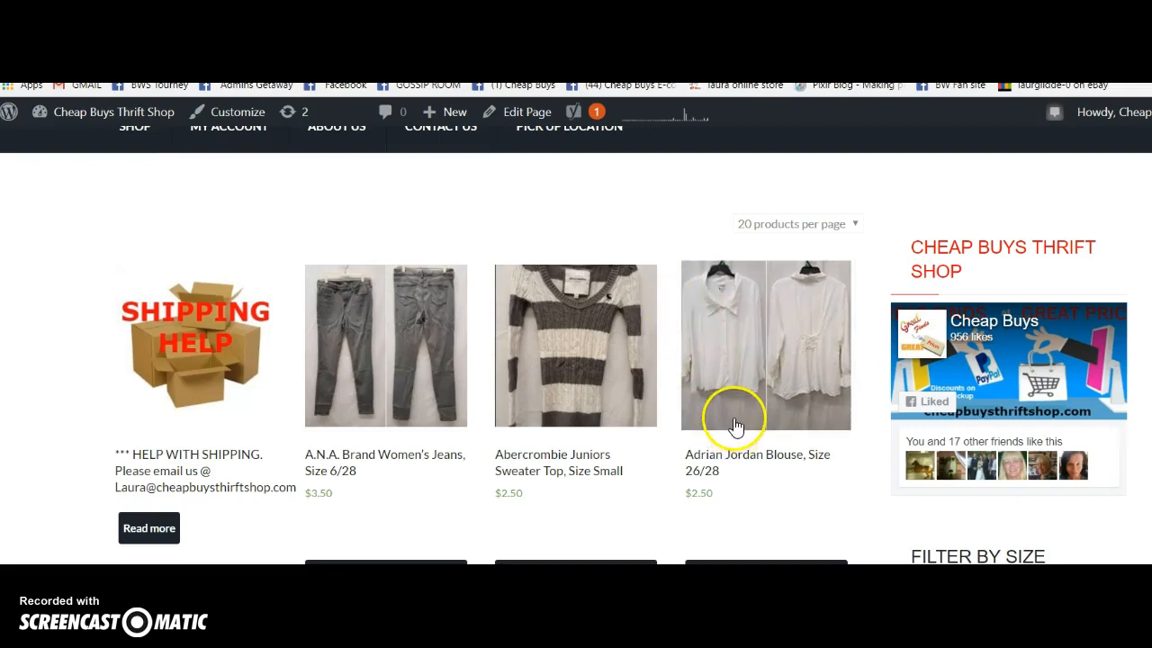
mouse_move(576, 392)
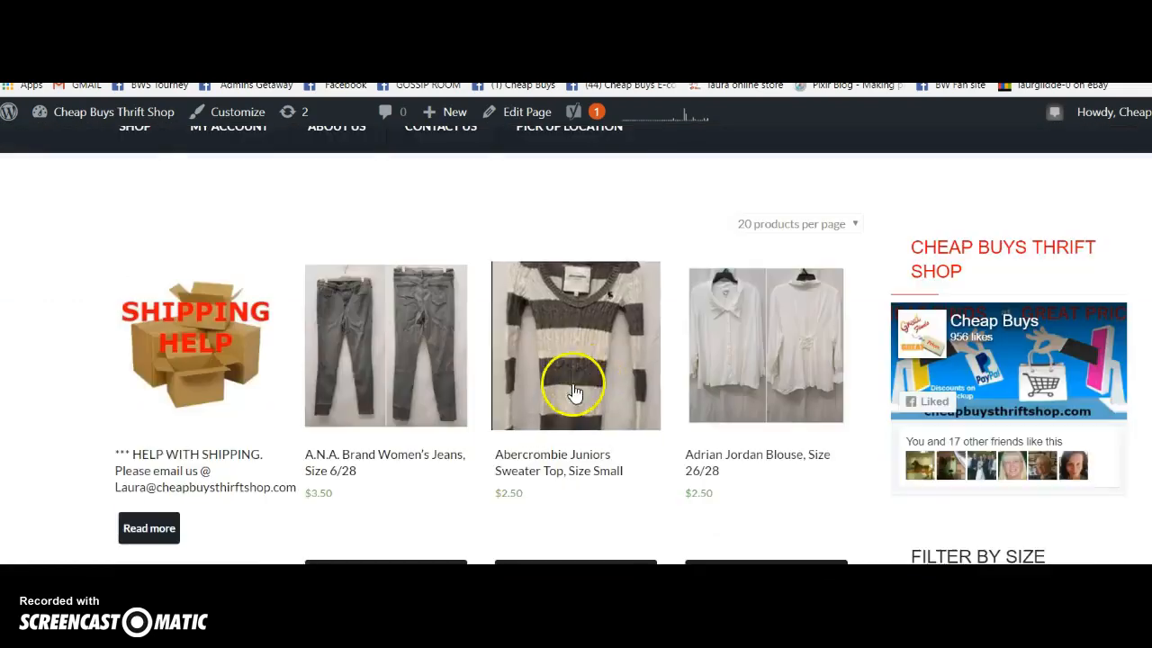
Step: Search the shop sidebar for 'women', choosing it from the suggested terms
scroll(down, 3)
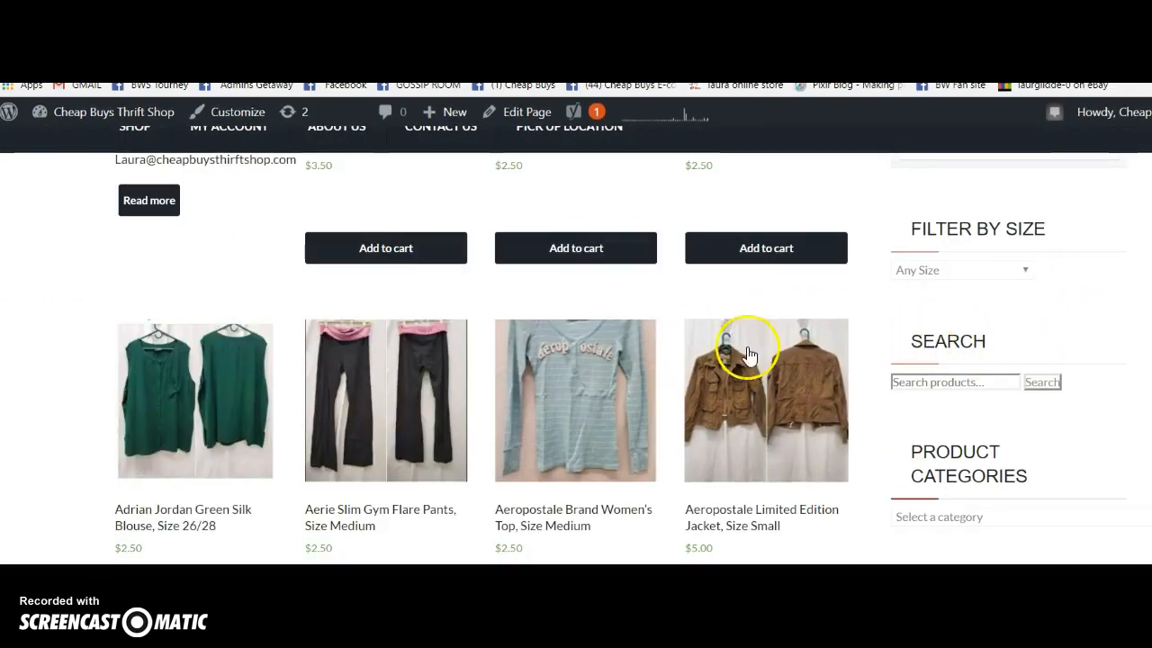
scroll(up, 3)
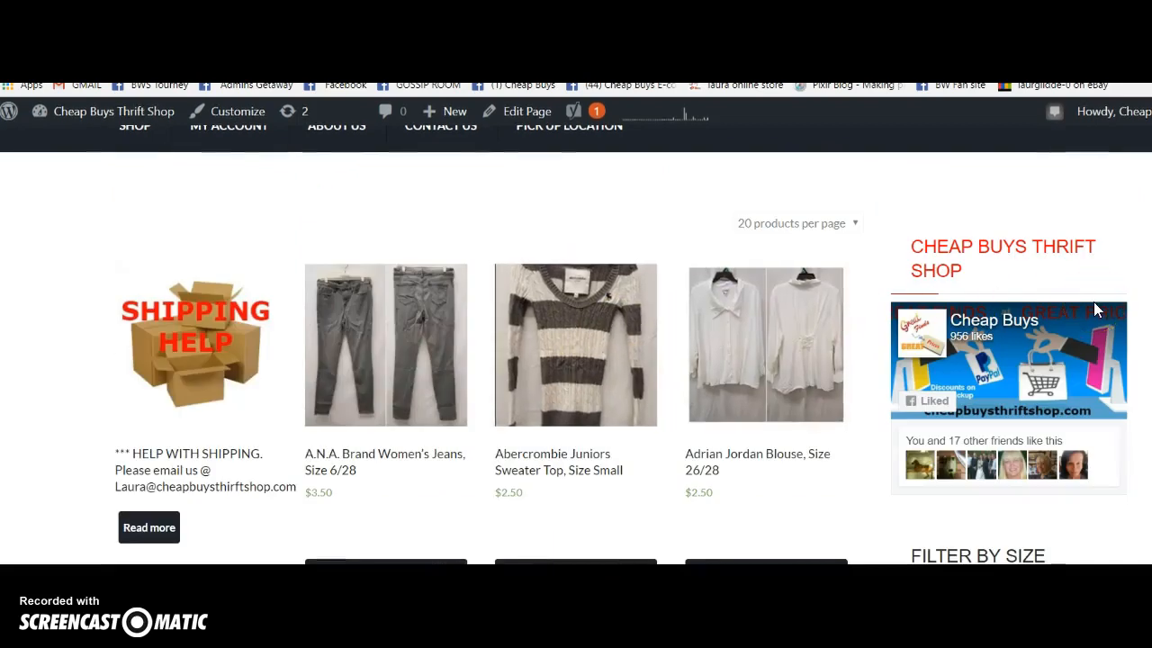
scroll(down, 3)
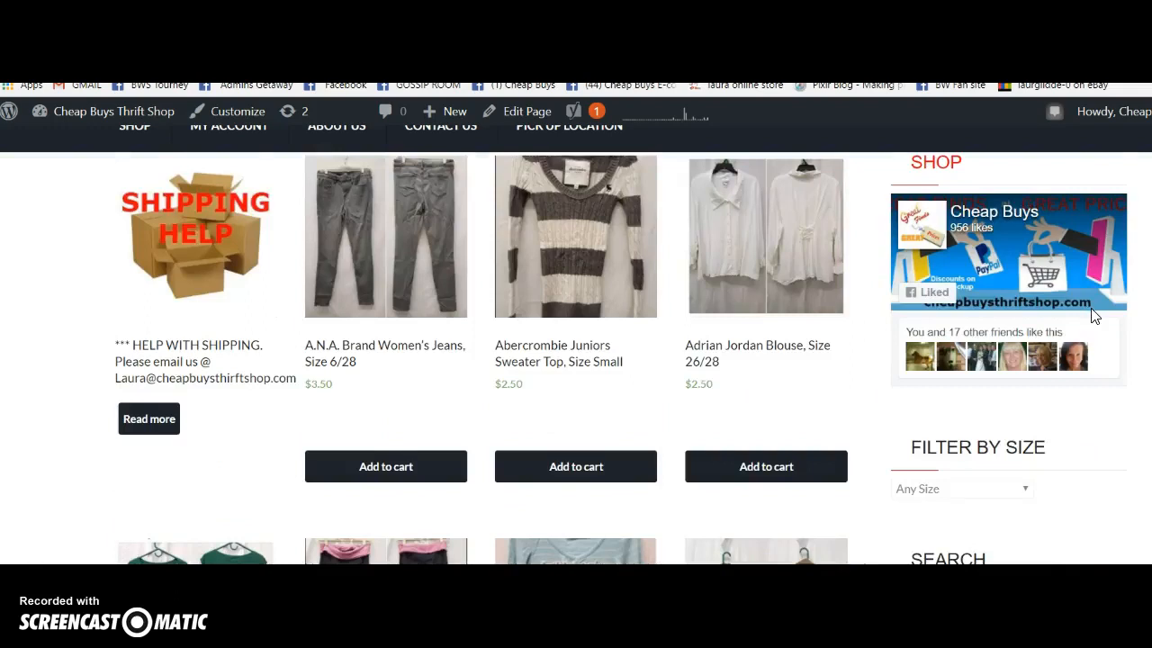
scroll(down, 3)
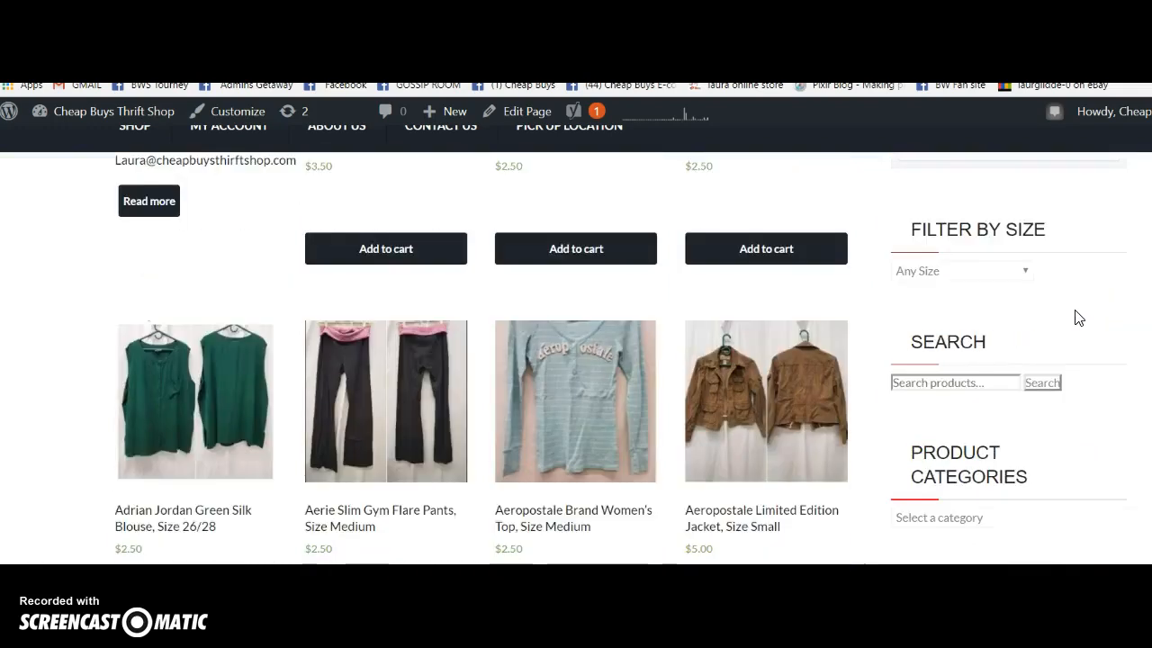
click(953, 382)
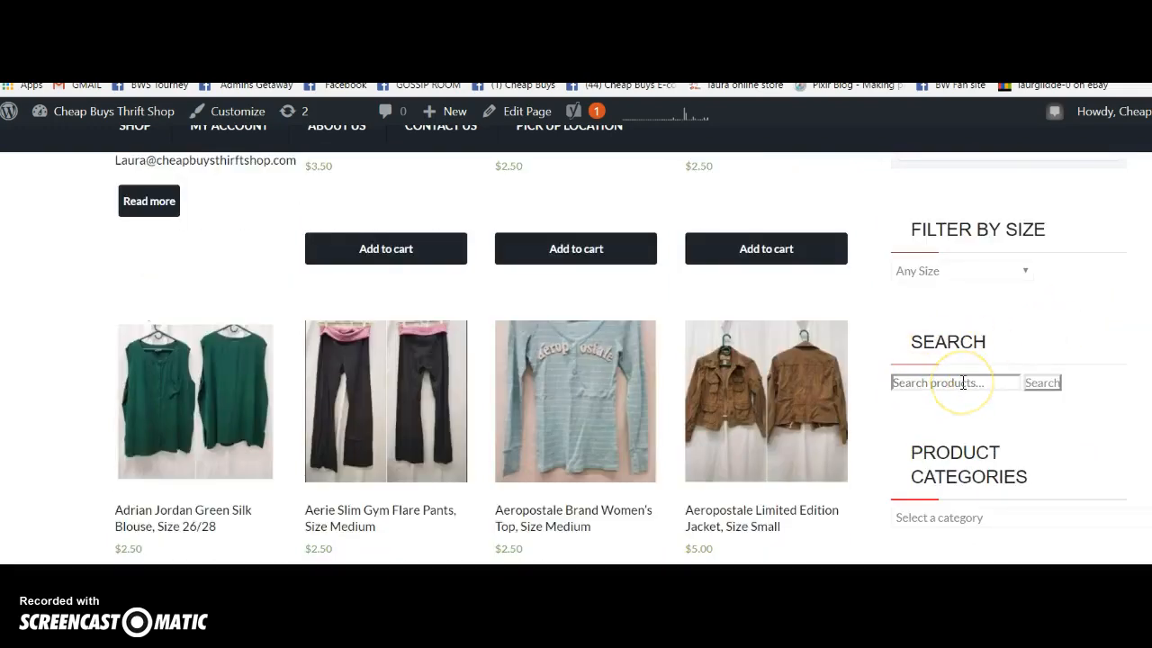
click(954, 381)
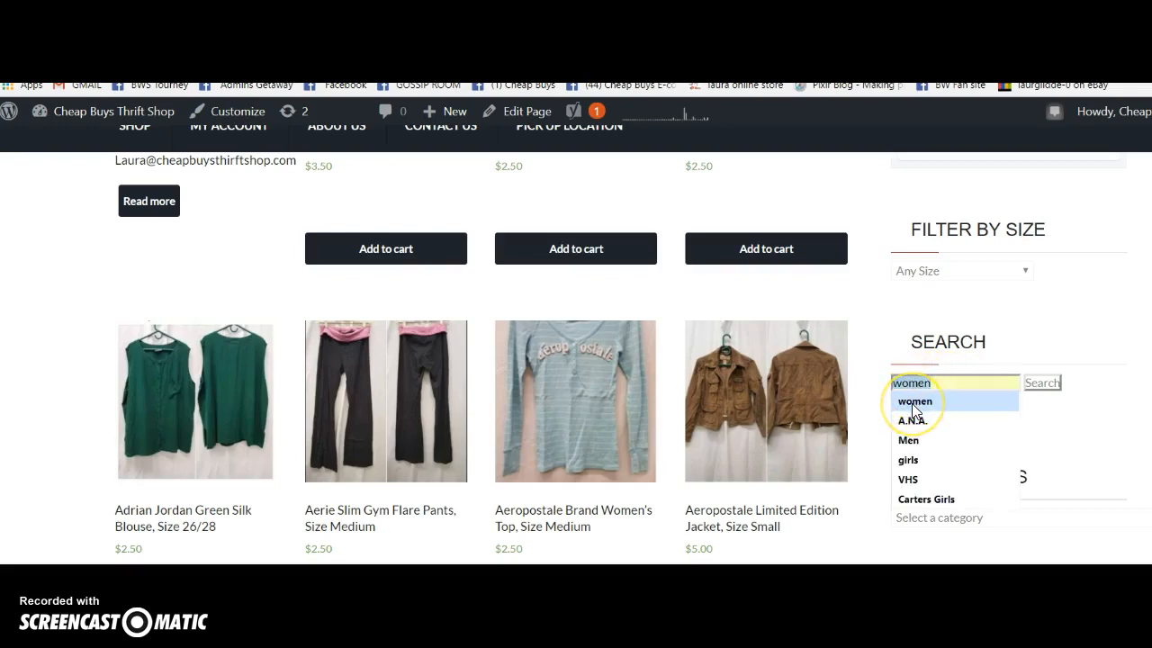
click(915, 399)
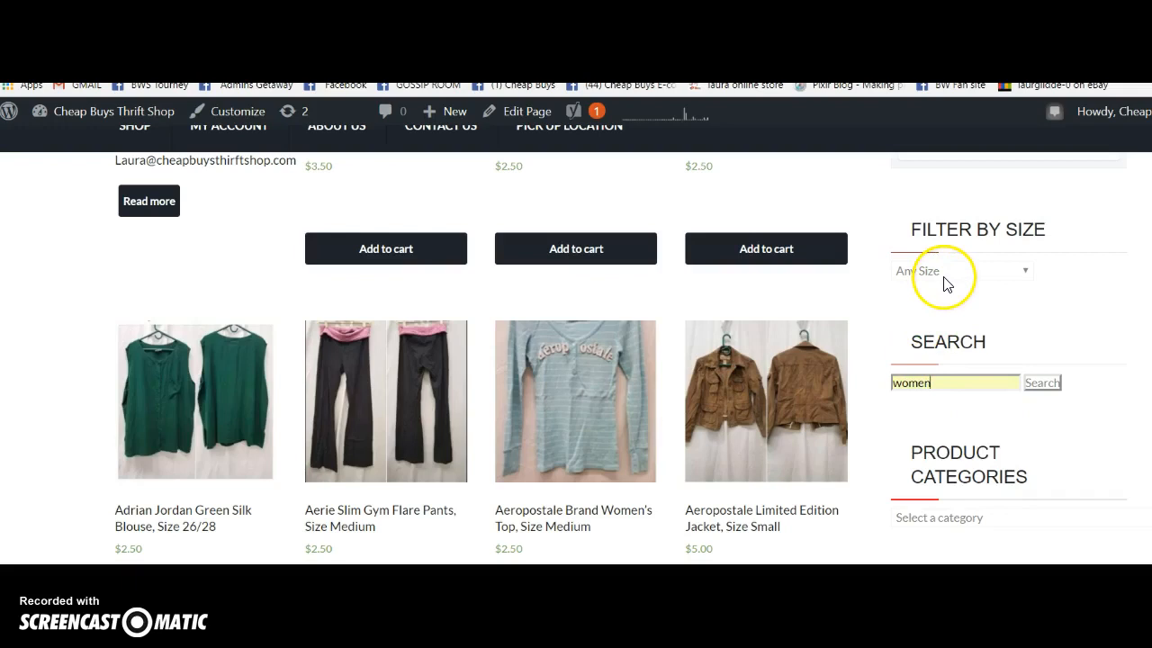
Step: Filter the search results by size using the Filter by Size dropdown
click(958, 270)
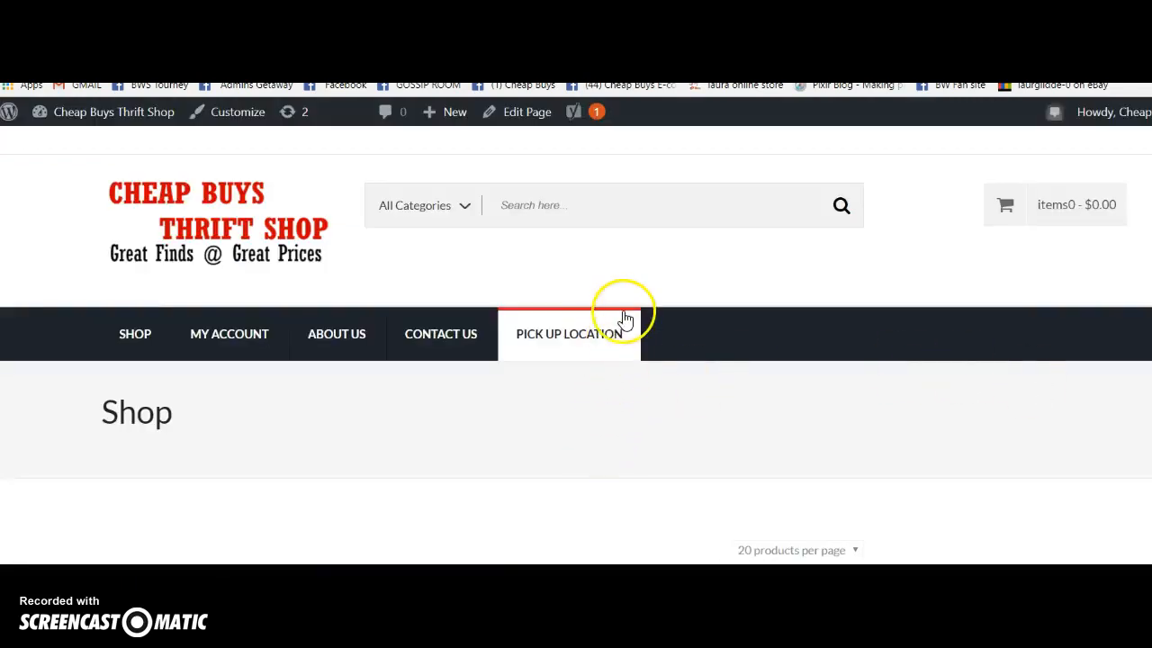
scroll(down, 3)
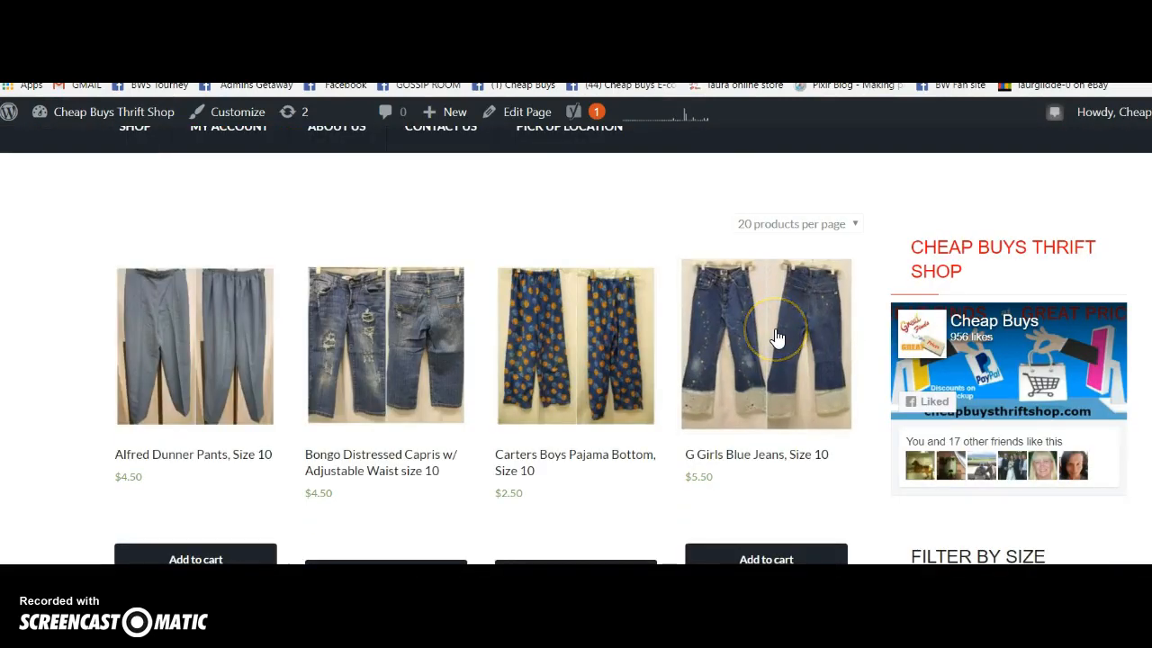
mouse_move(450, 309)
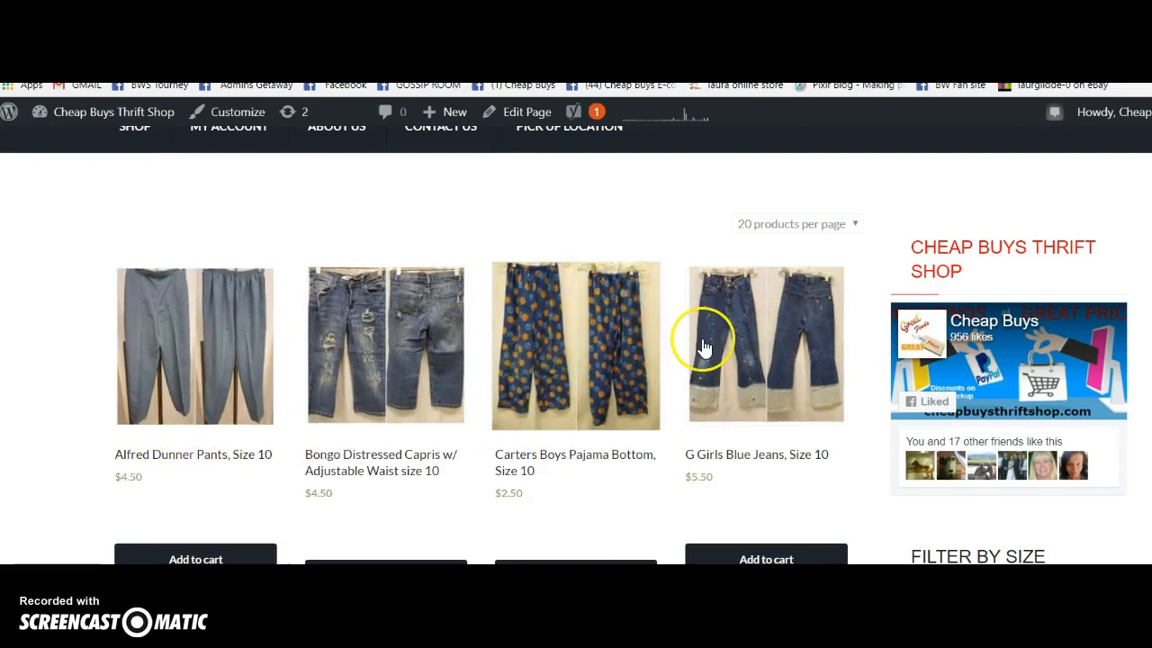
scroll(down, 3)
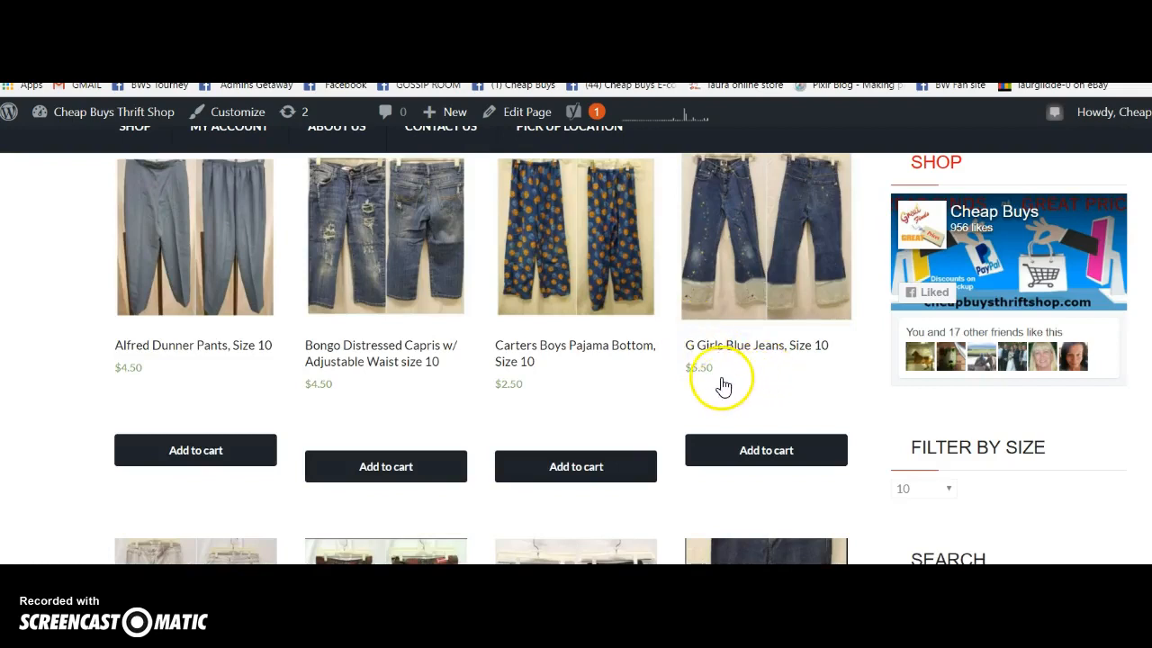
scroll(down, 3)
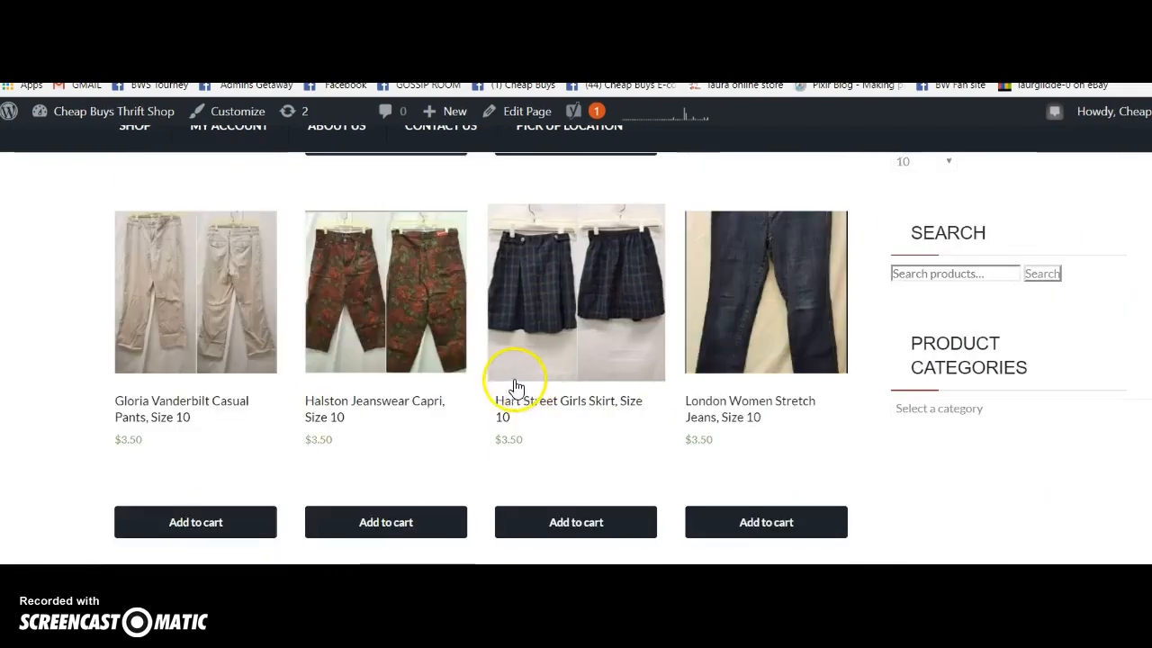
mouse_move(472, 381)
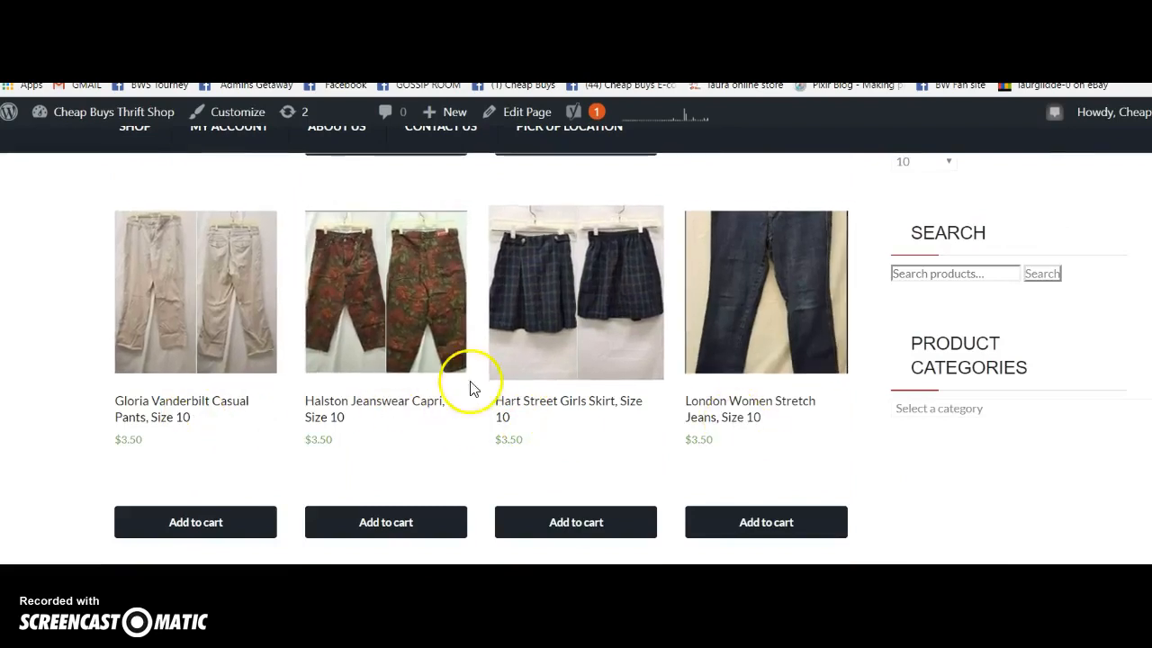
scroll(down, 3)
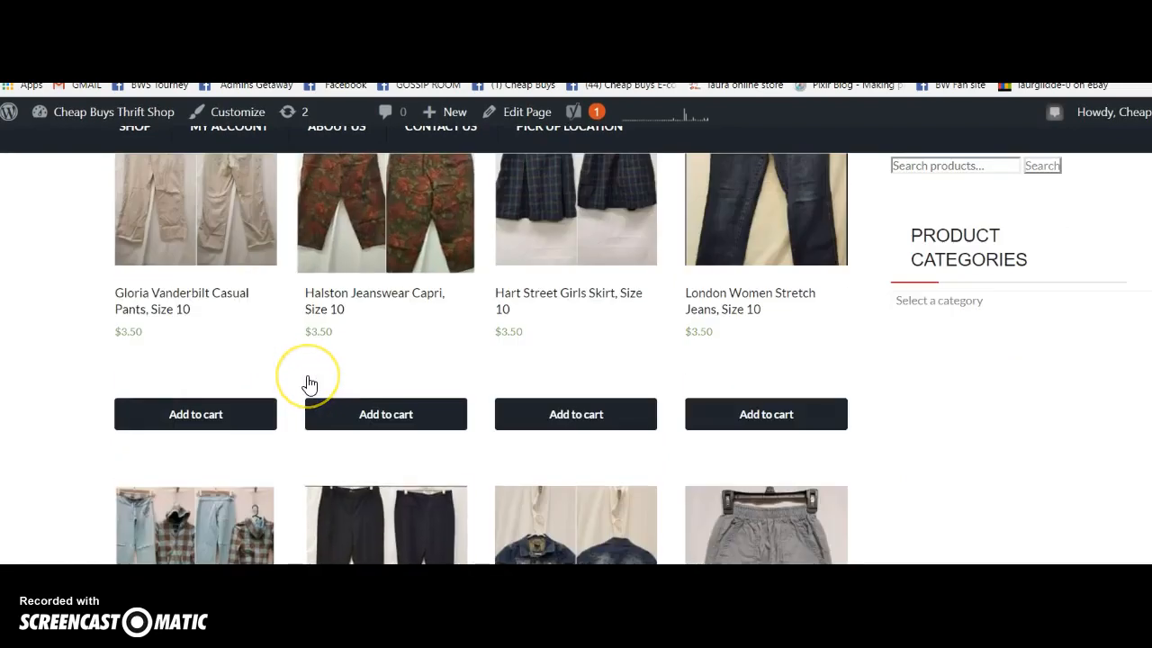
scroll(down, 3)
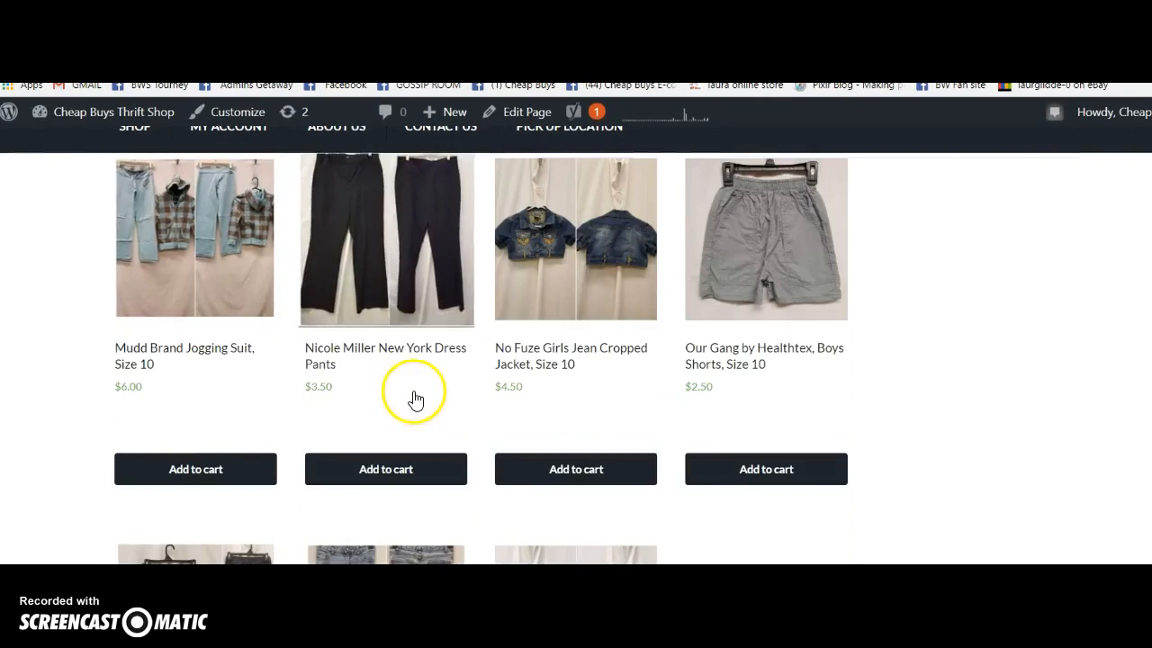
scroll(down, 3)
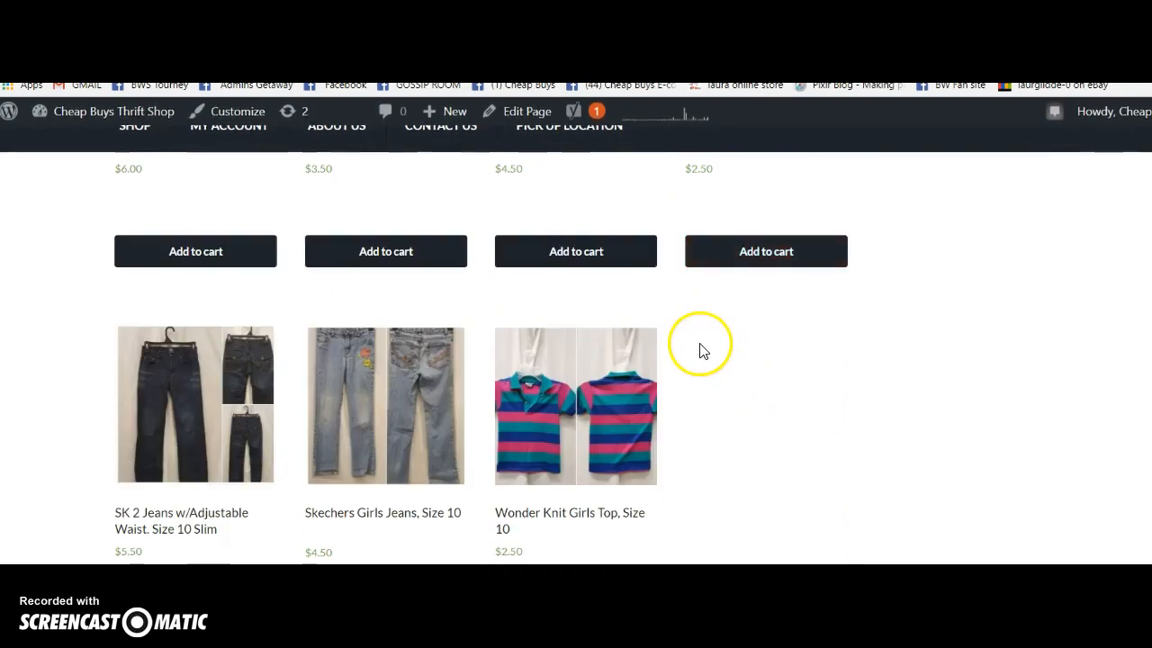
scroll(down, 3)
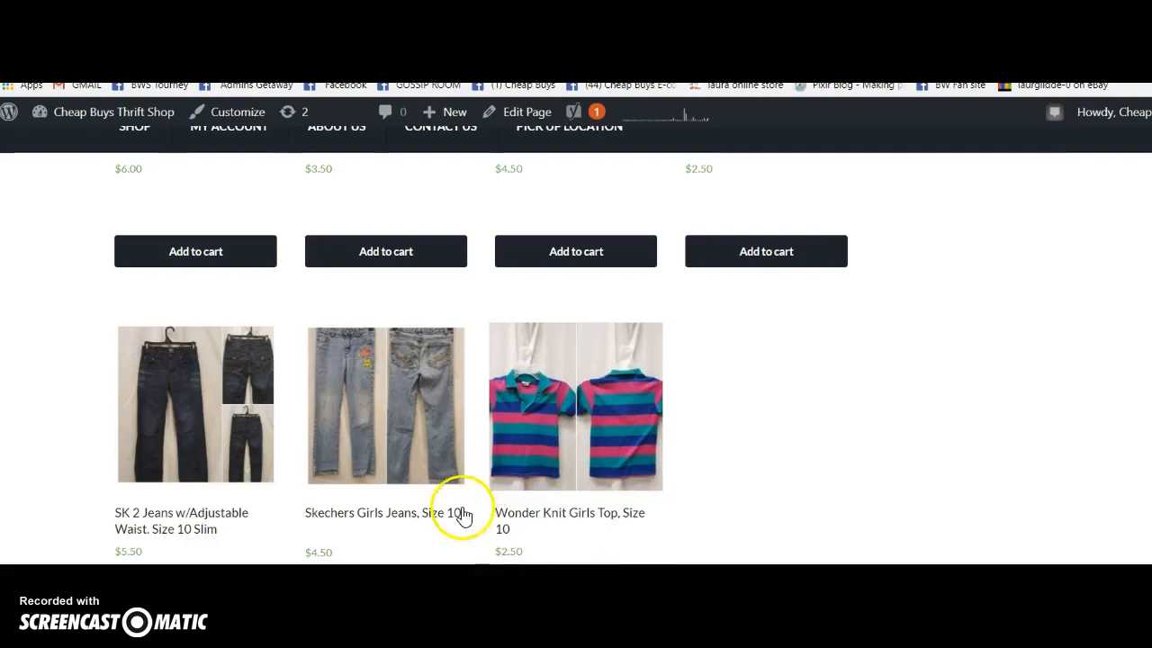
mouse_move(580, 524)
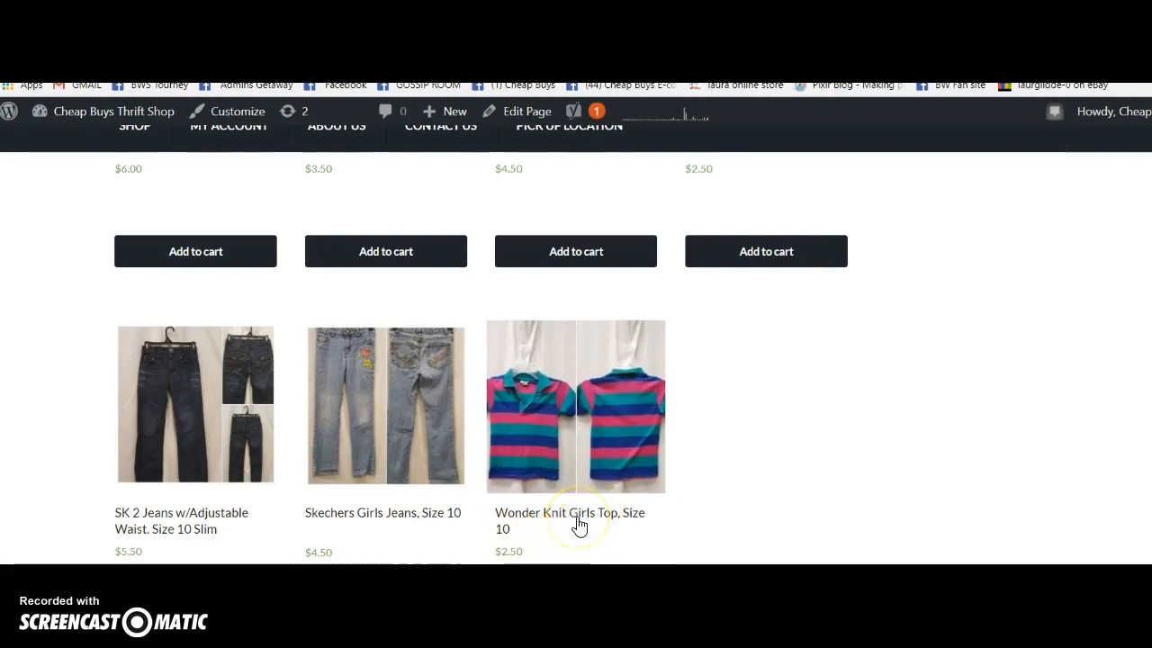